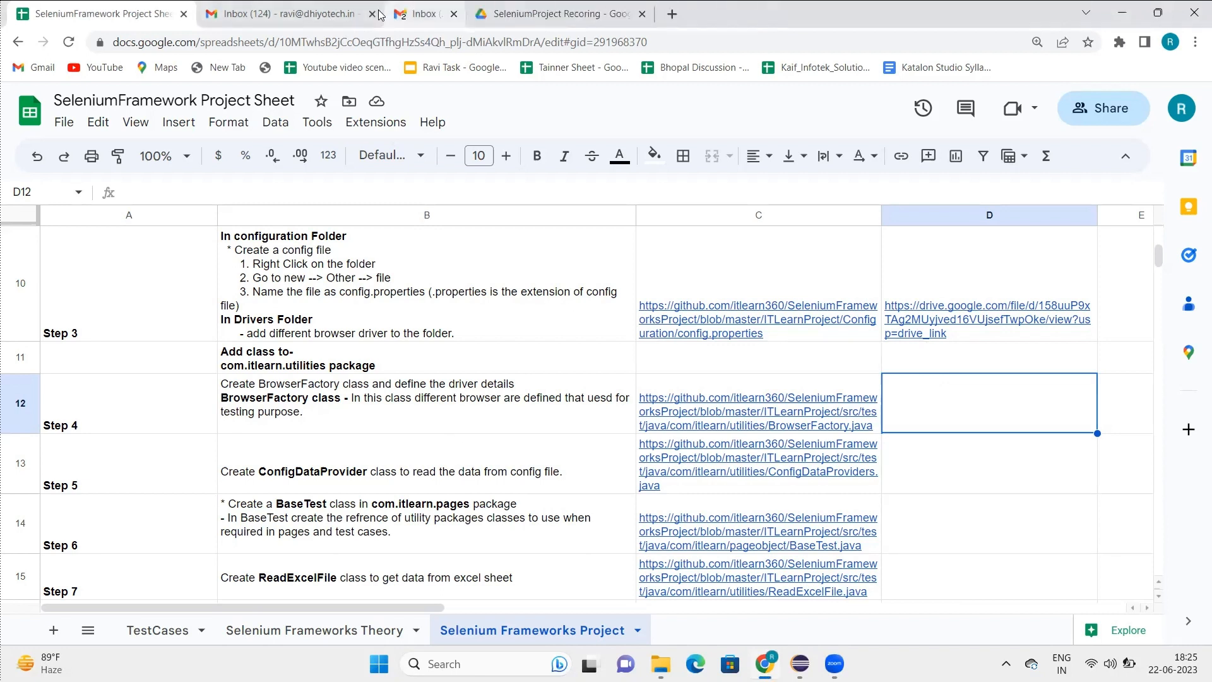
# Step: Close the Gmail and Drive tabs, then follow the config.properties GitHub link in row 10
pyautogui.click(370, 14)
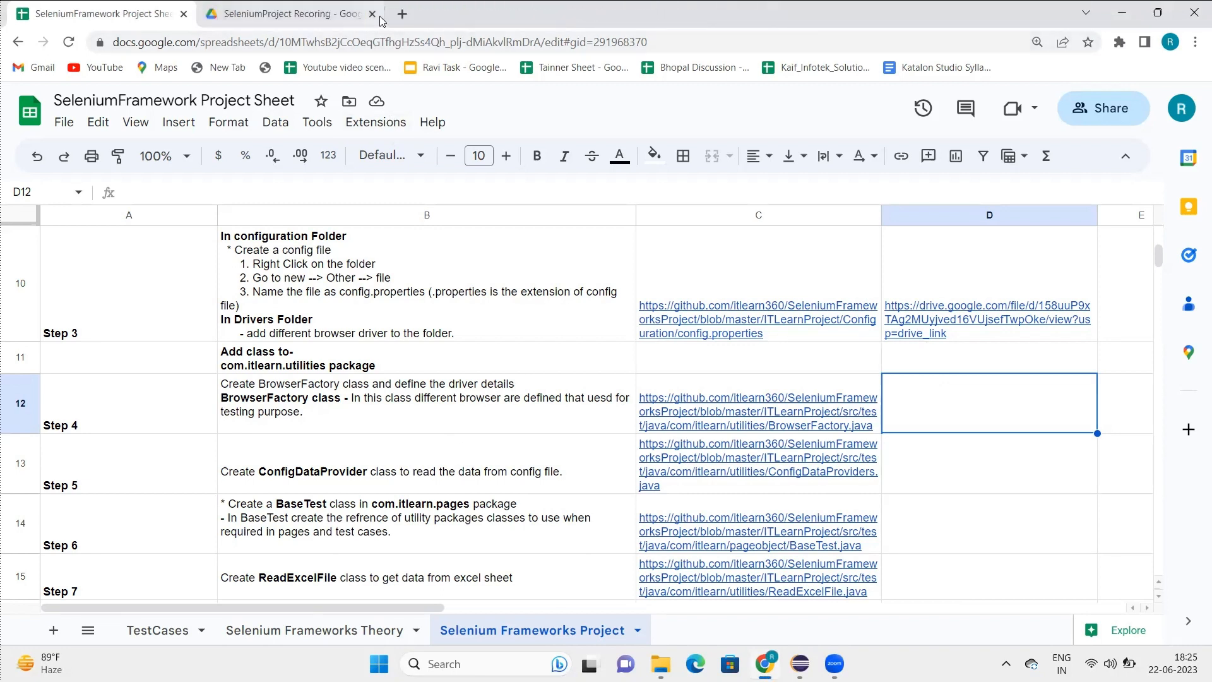
pyautogui.click(371, 14)
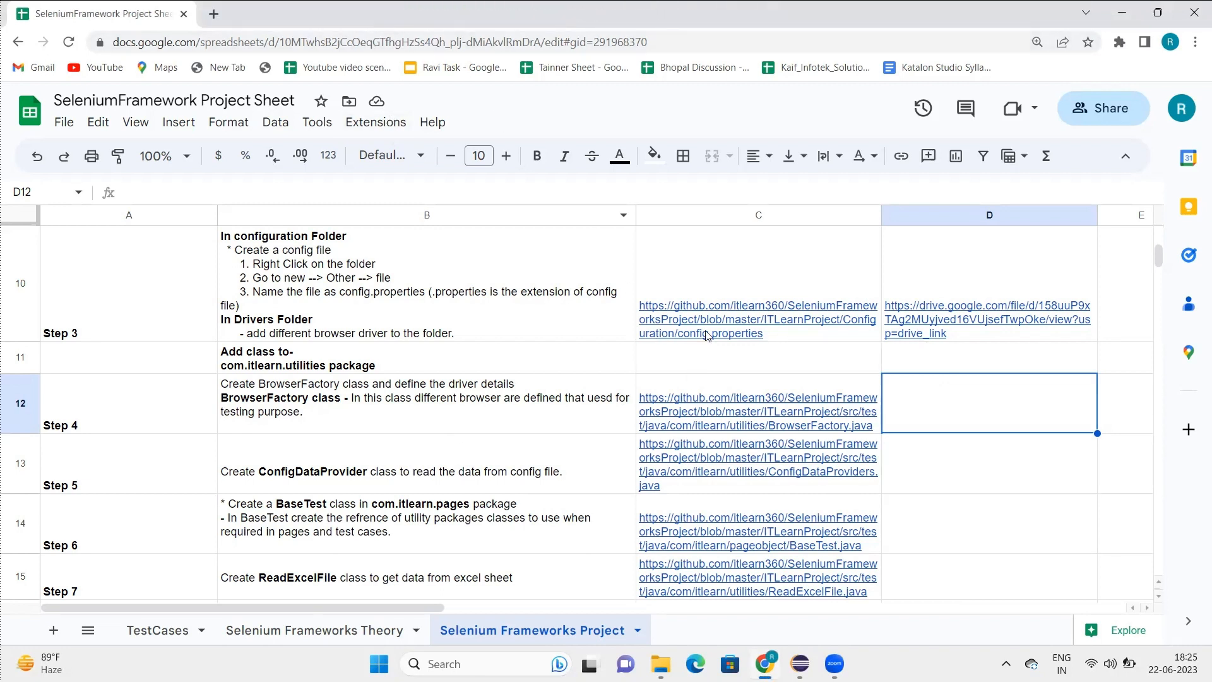
pyautogui.moveTo(801, 663)
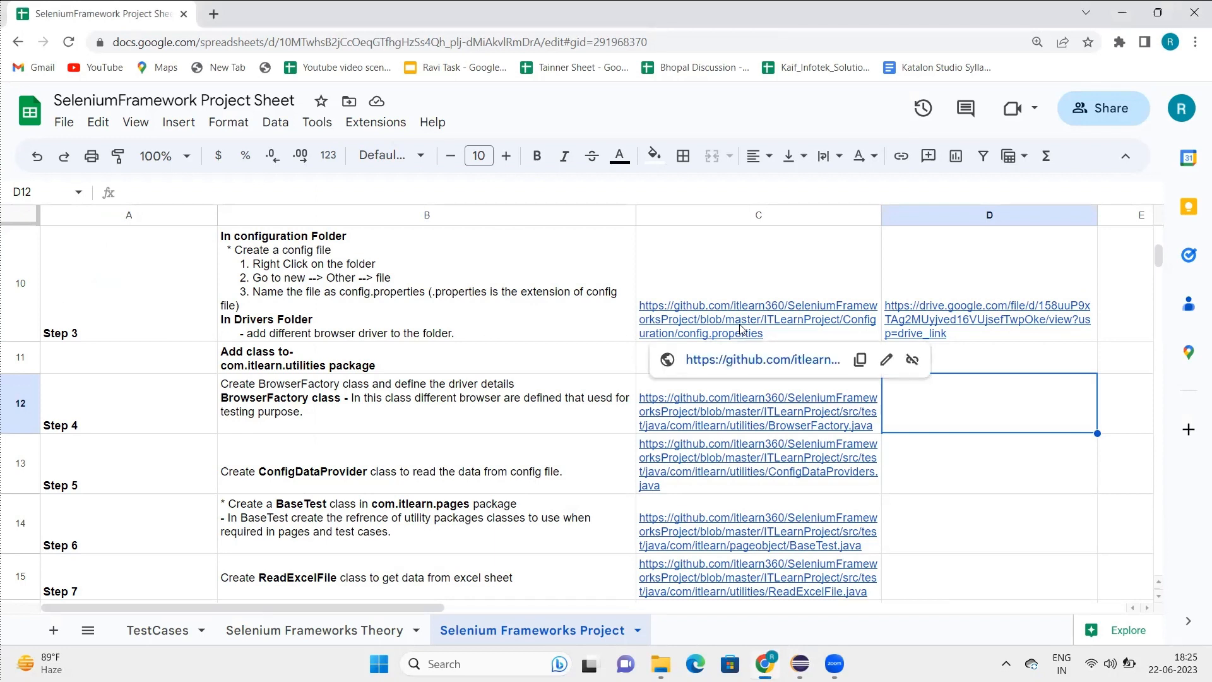
pyautogui.moveTo(742, 359)
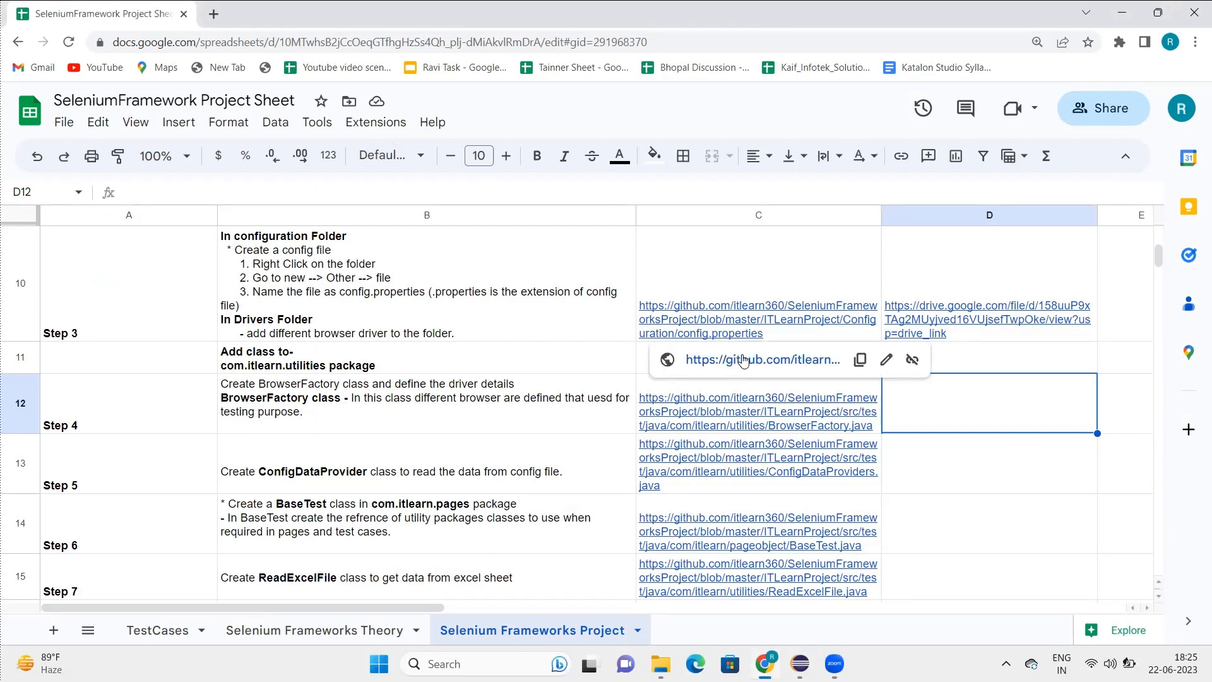
pyautogui.click(761, 359)
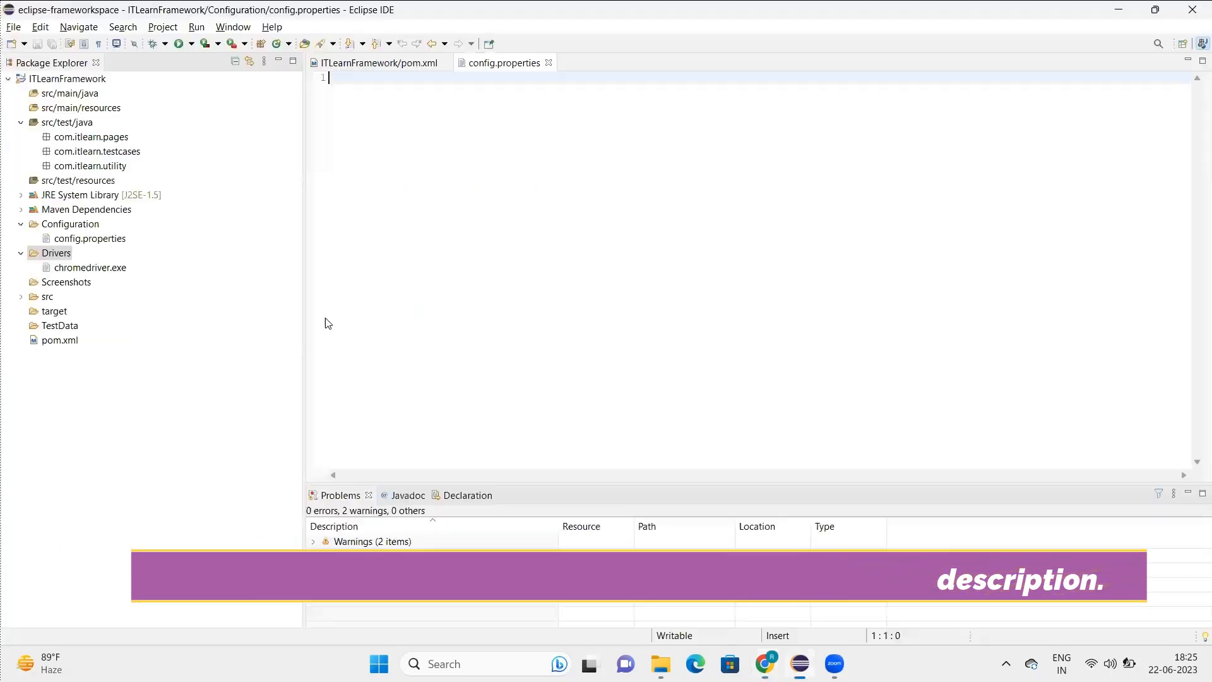
# Step: Enter browser =Chrome with the demo testurl in config.properties and save it
pyautogui.write('browser =Chrome')
pyautogui.write('testurl=http://demo.itlearn360.com/')
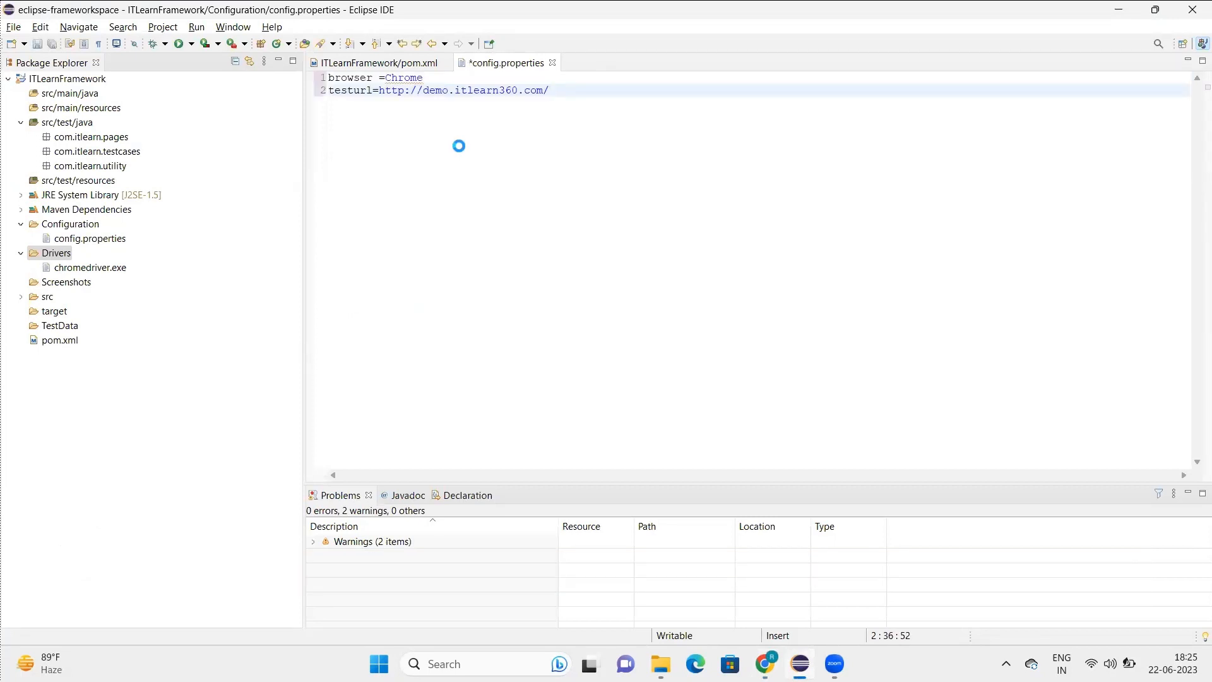
pyautogui.press('ctrl+s')
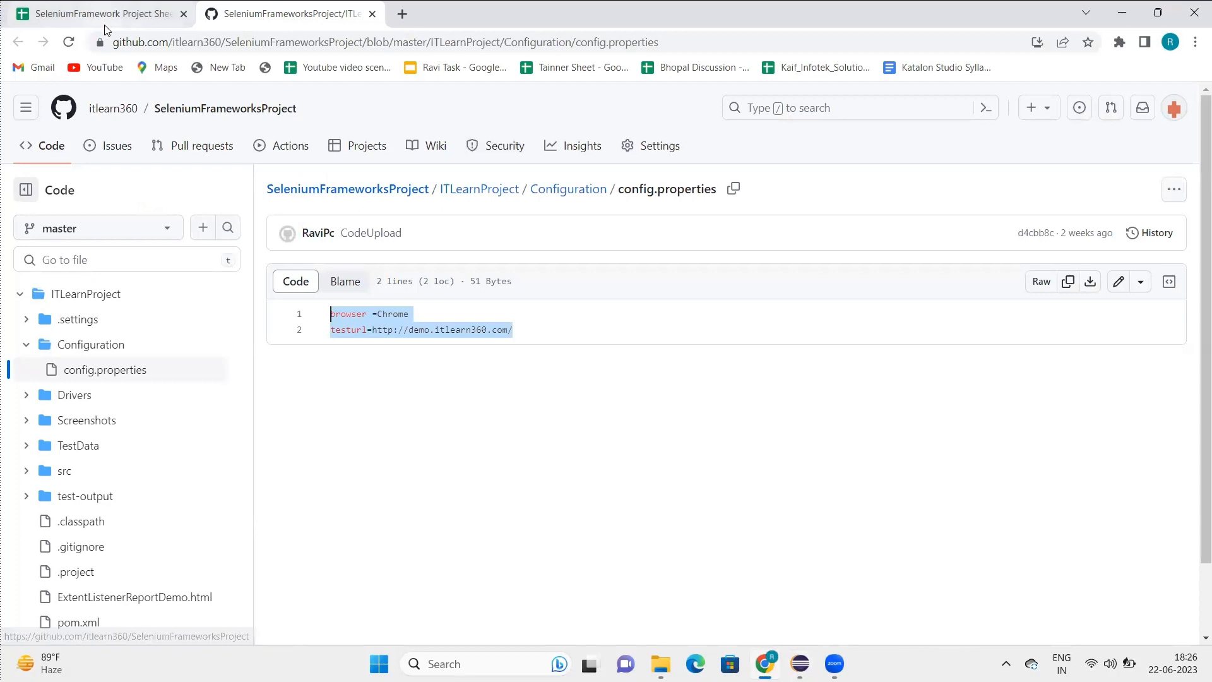
# Step: Switch to the GitHub view of ITLearnProject/Configuration/config.properties
pyautogui.click(92, 13)
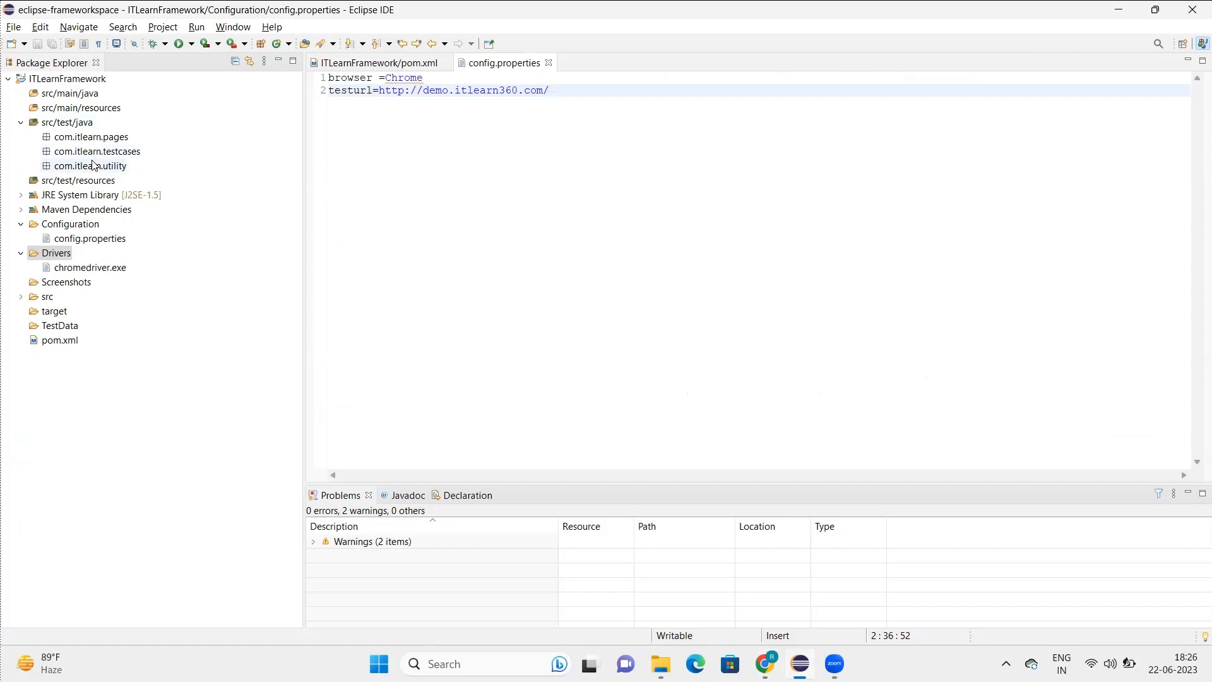
# Step: Create a new Java class named BrowserFactory in the com.itlearn.utility package
pyautogui.click(90, 165)
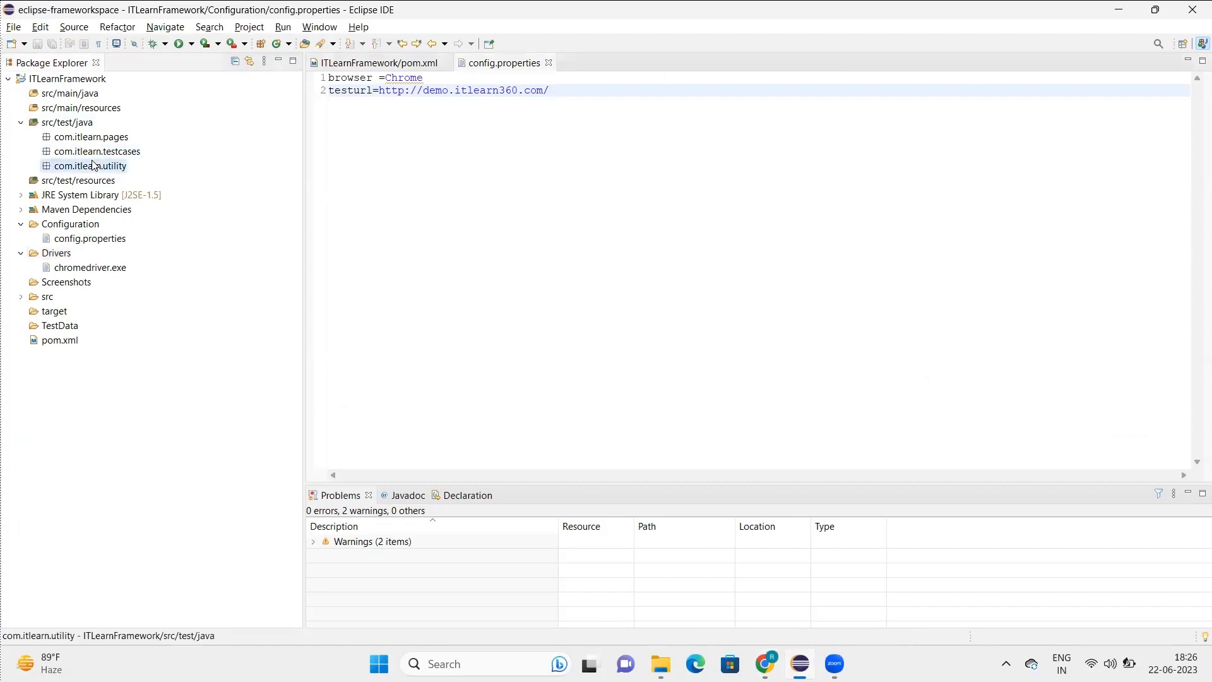
pyautogui.rightClick(90, 166)
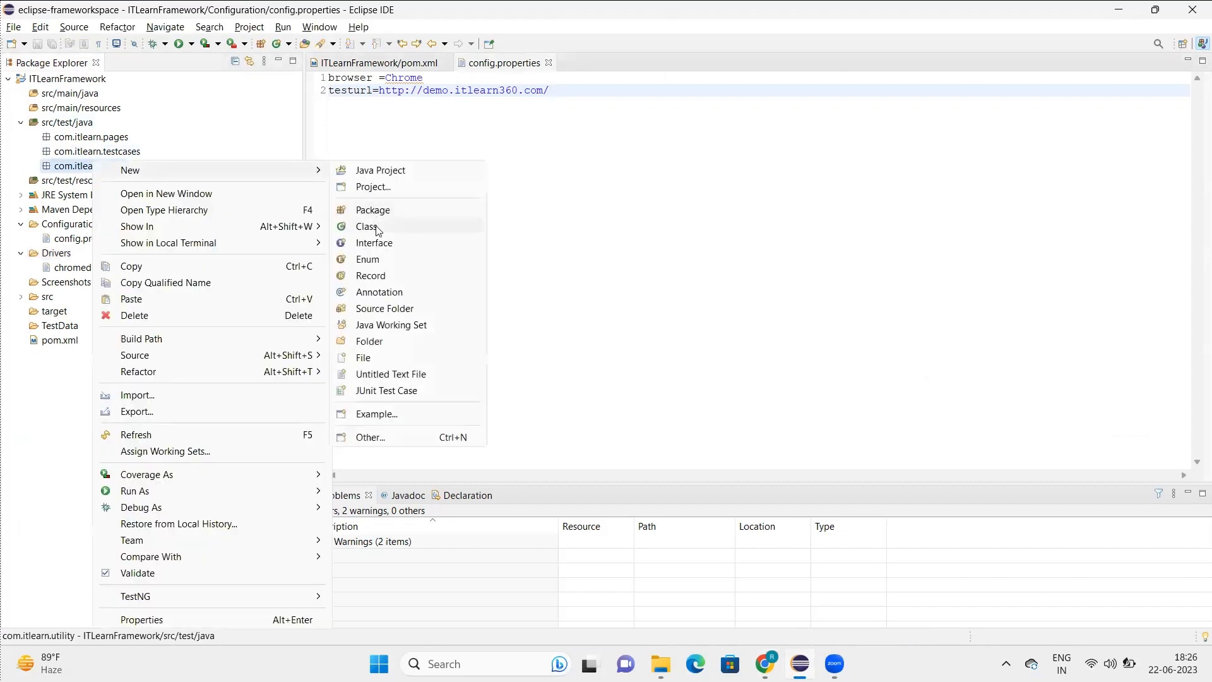
pyautogui.click(366, 226)
pyautogui.write('BrowserFac')
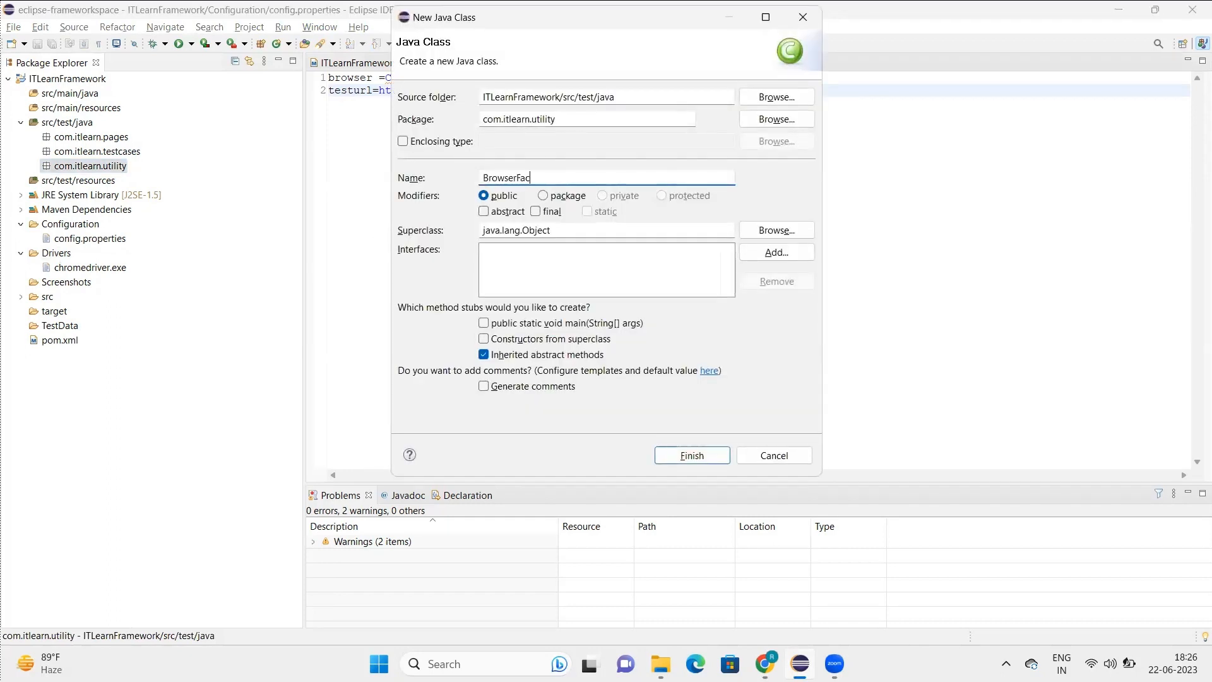
pyautogui.write('r')
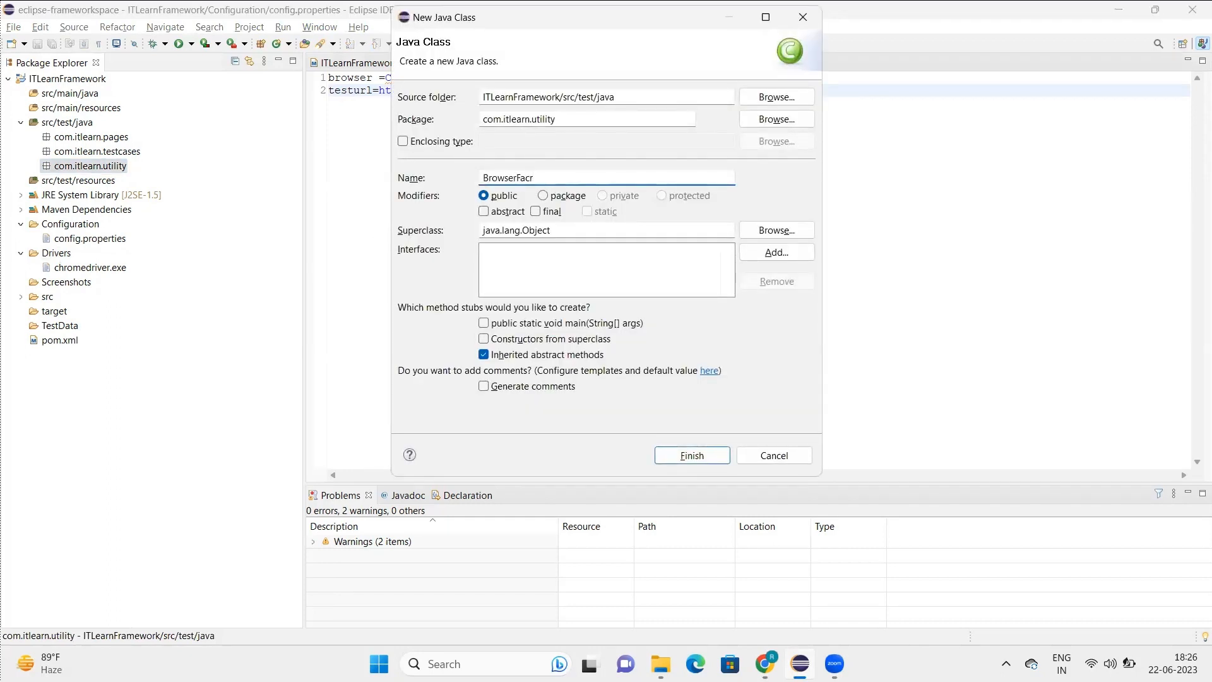
pyautogui.write('tory')
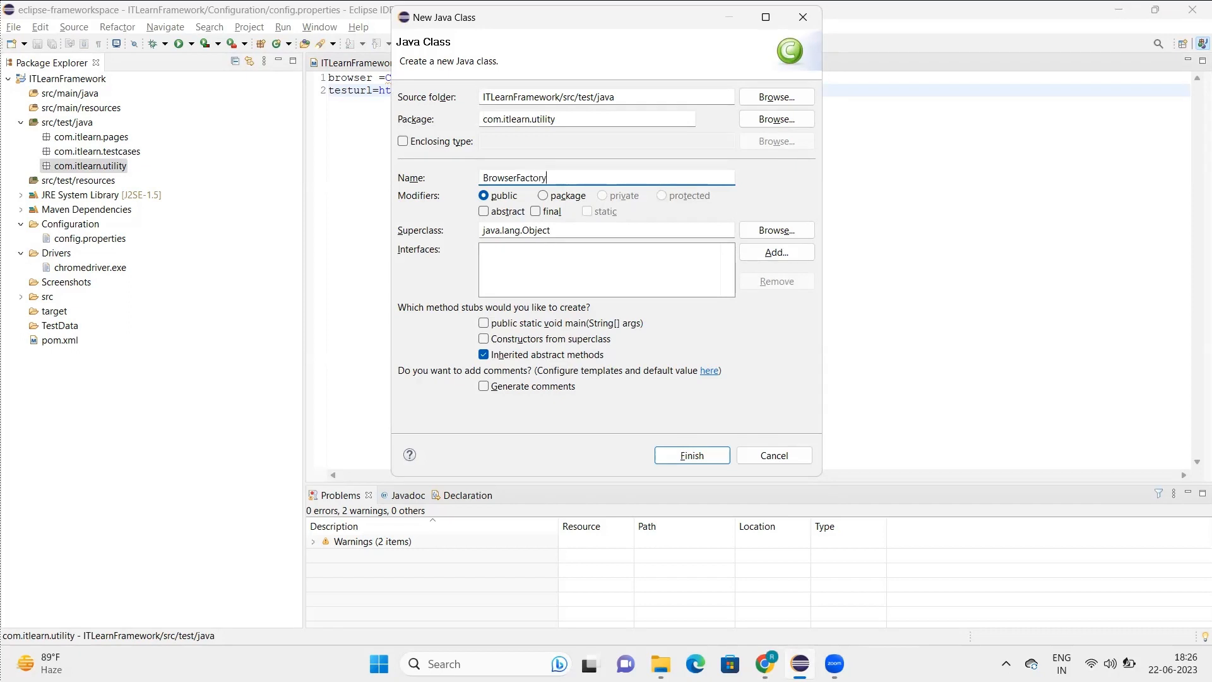
pyautogui.click(690, 456)
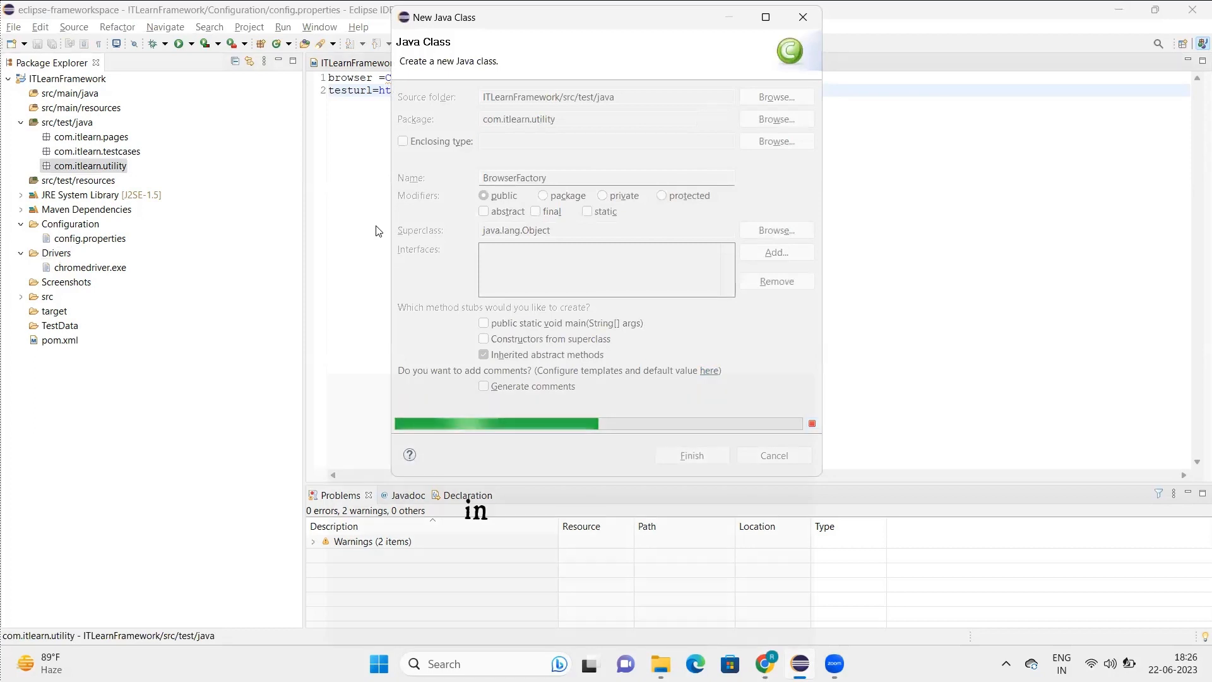
pyautogui.click(691, 456)
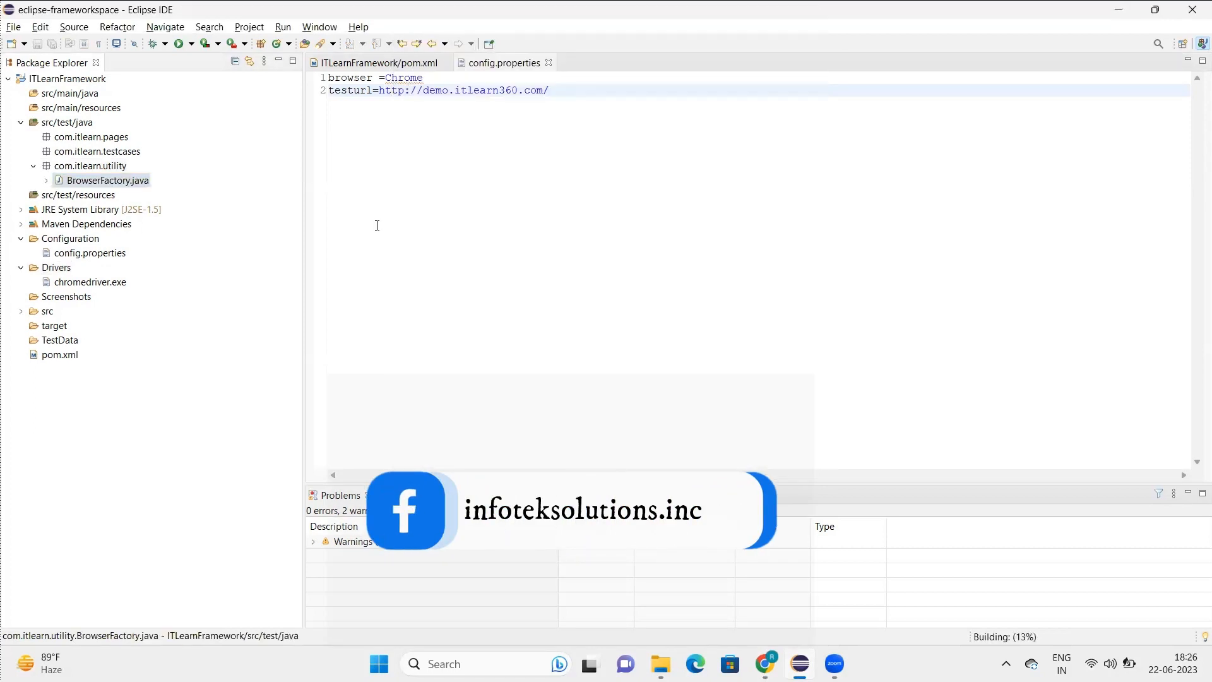
# Step: Open BrowserFactory.java in the editor and review the reference startApplication code
pyautogui.doubleClick(106, 180)
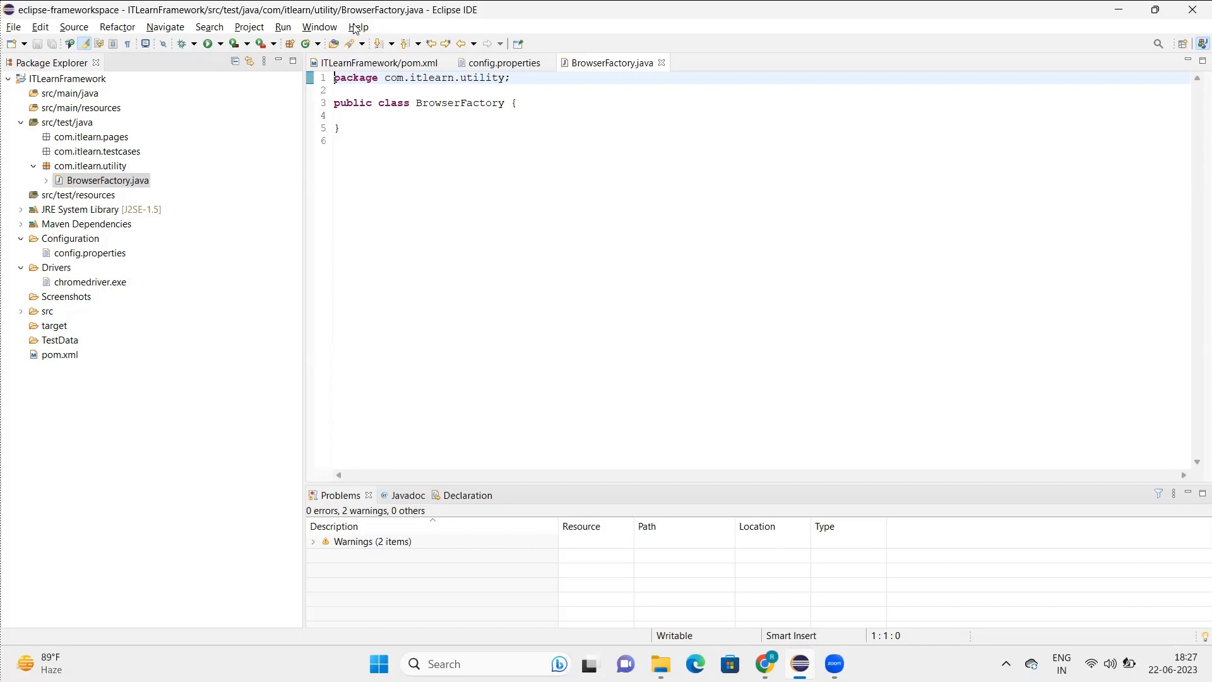
pyautogui.click(501, 63)
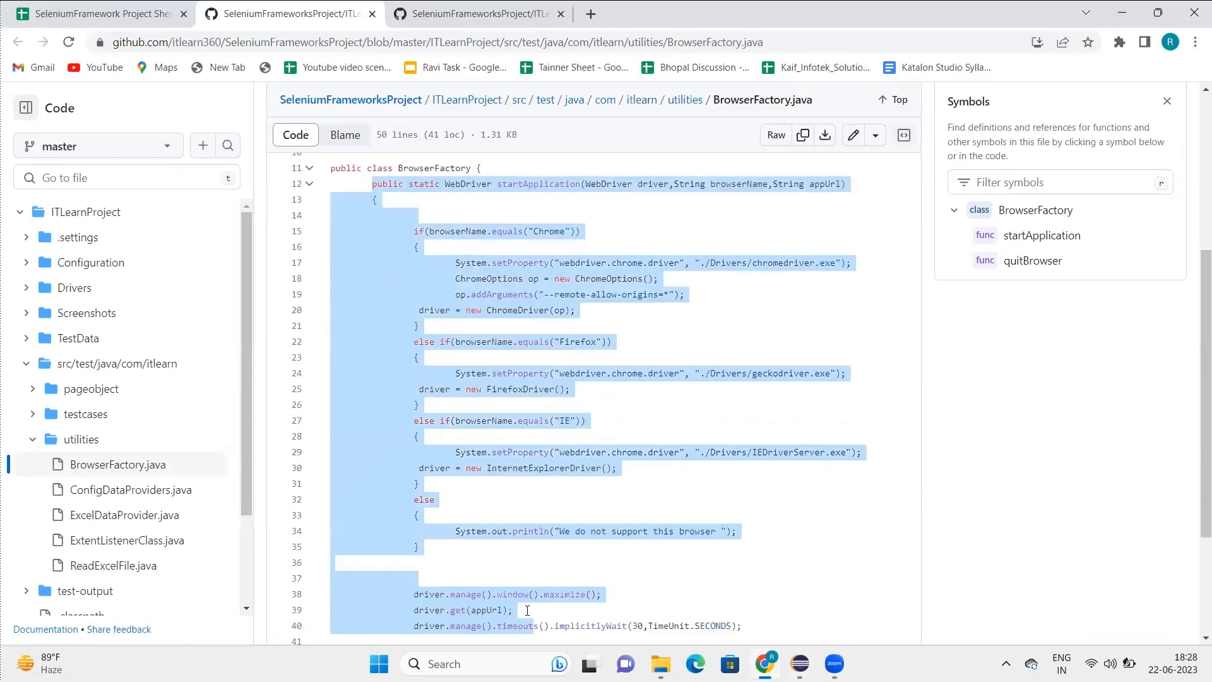
pyautogui.scroll(-3)
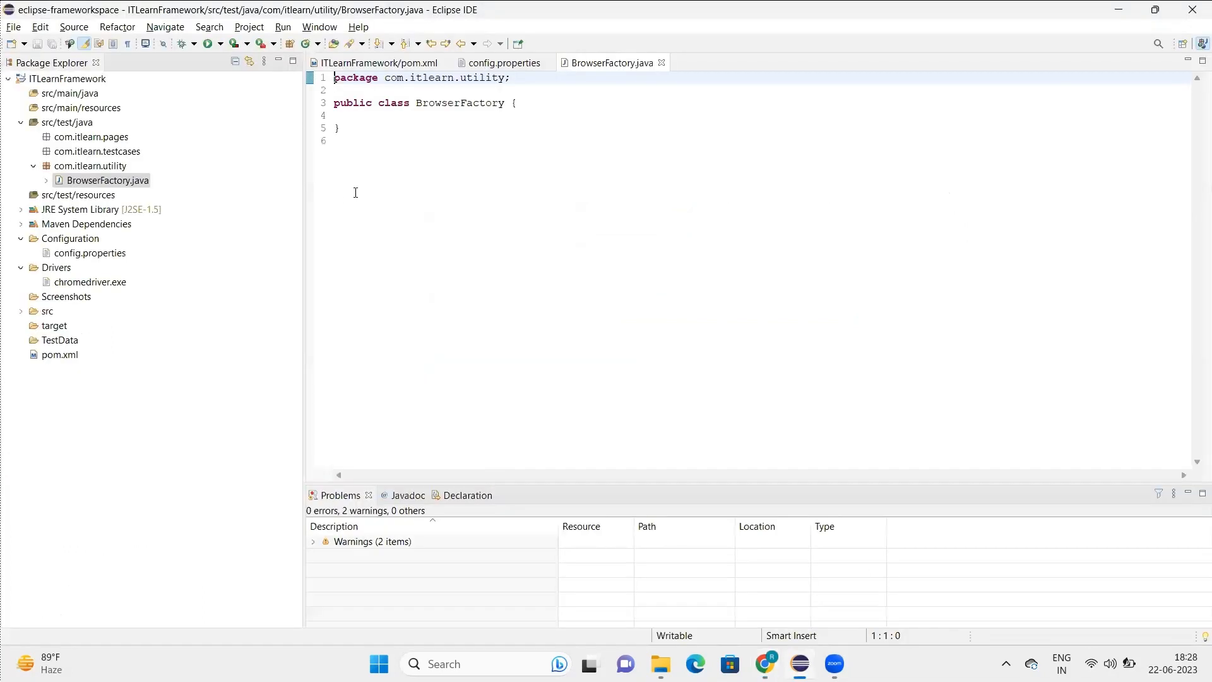
# Step: Apply the Import quick fixes for ChromeOptions, ChromeDriver and FirefoxDriver in BrowserFactory
pyautogui.click(374, 117)
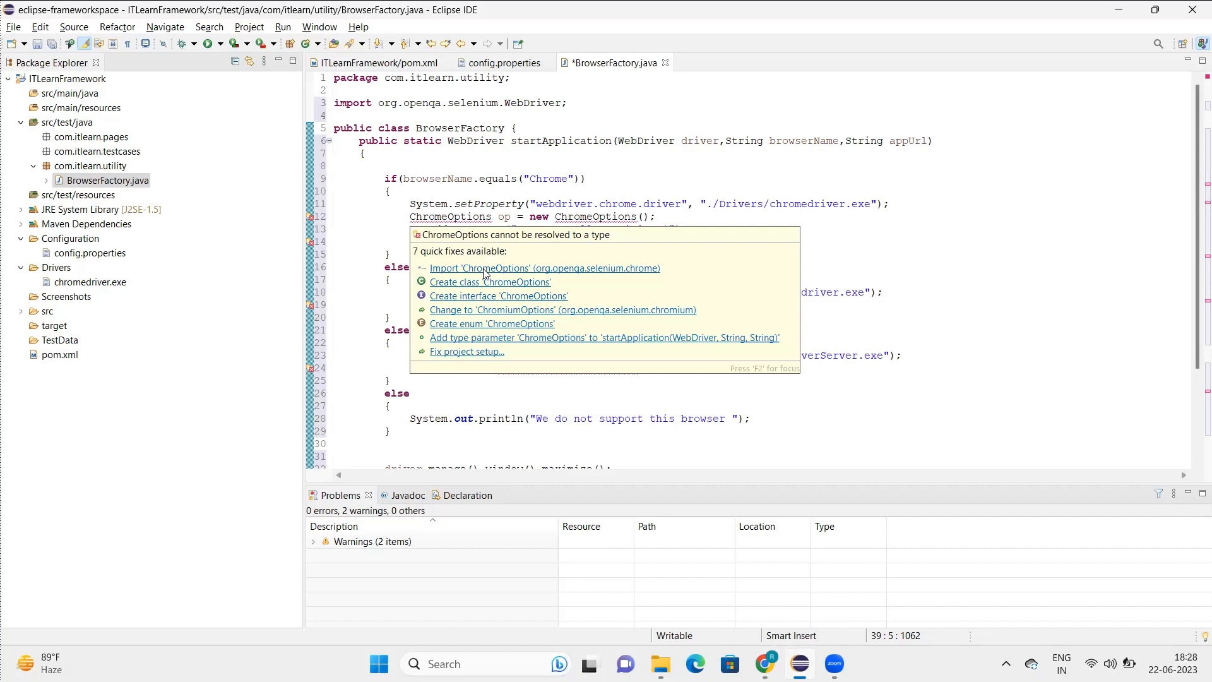
pyautogui.click(543, 267)
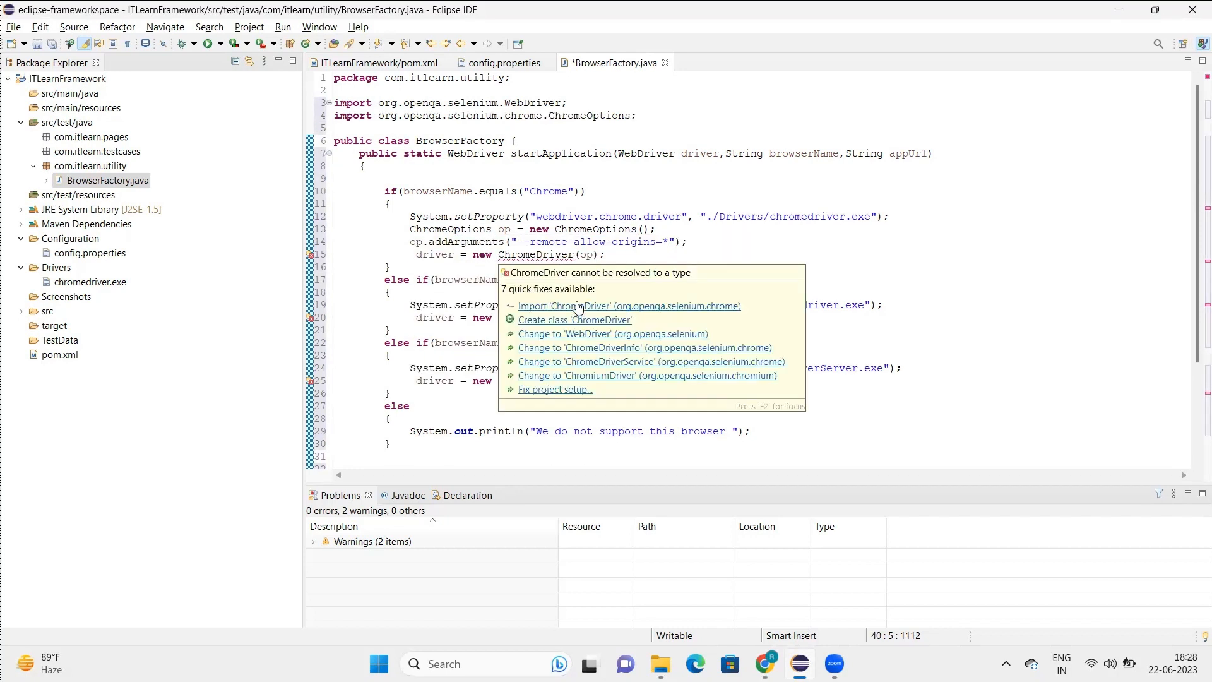
pyautogui.click(628, 306)
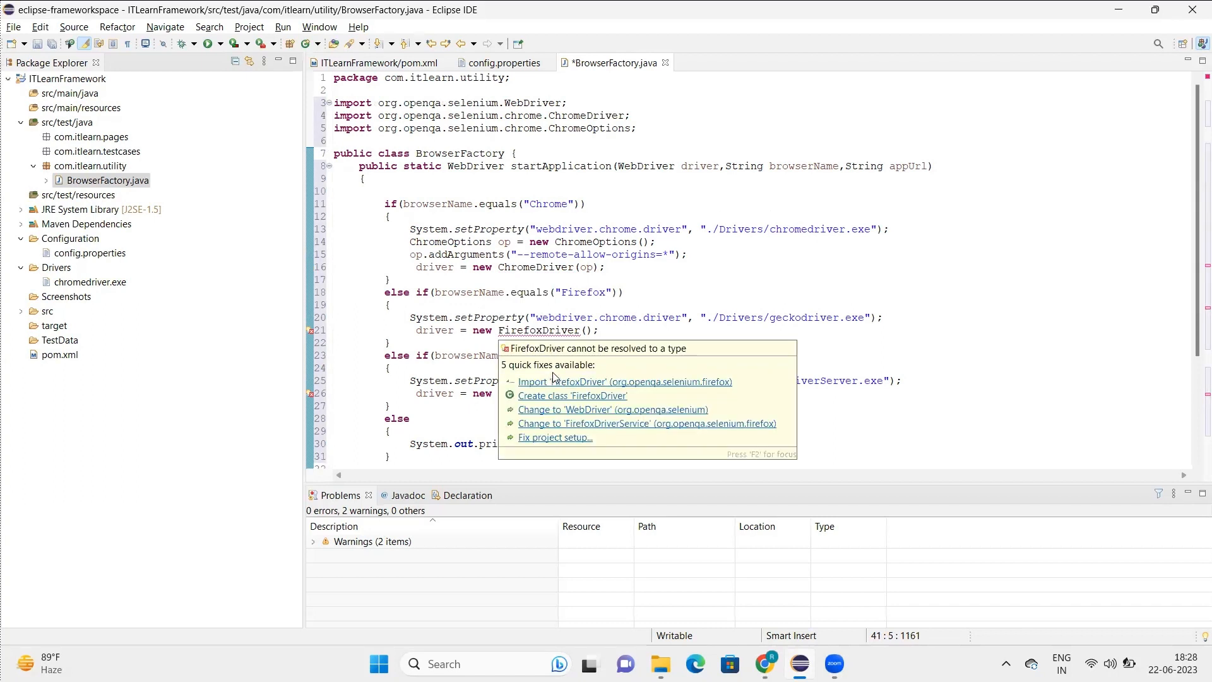
pyautogui.click(625, 381)
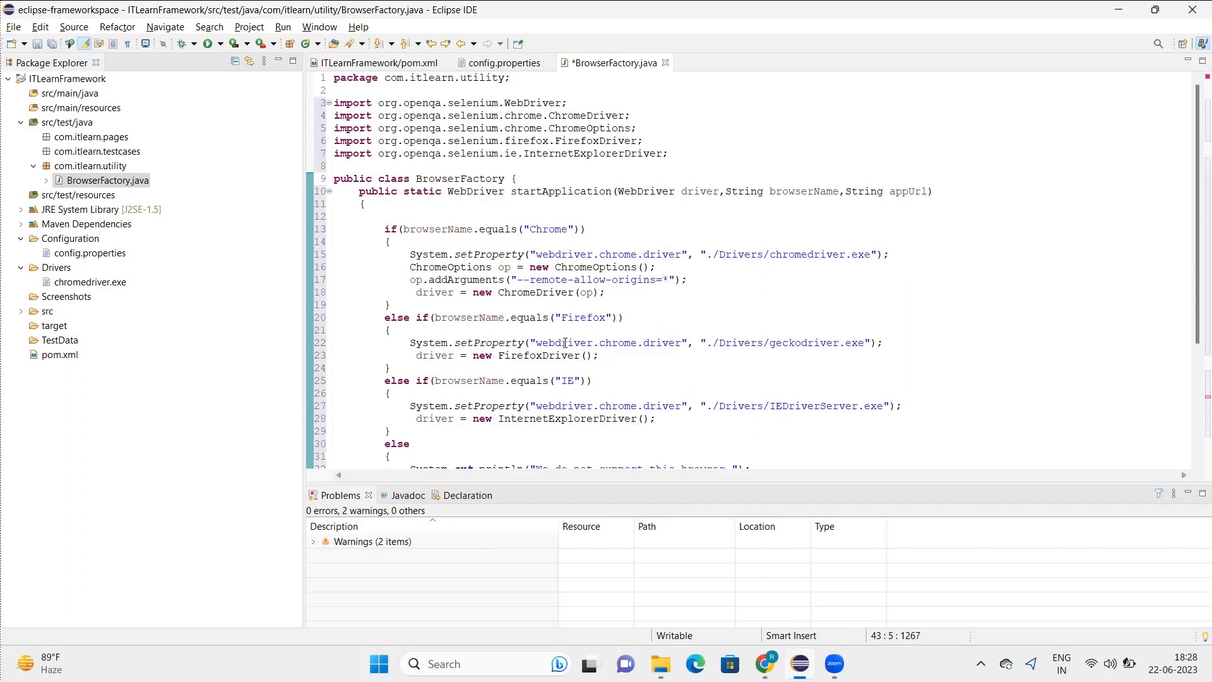
# Step: Import TimeUnit for the implicitlyWait line and close the Problems, Javadoc and Declaration views
pyautogui.scroll(-3)
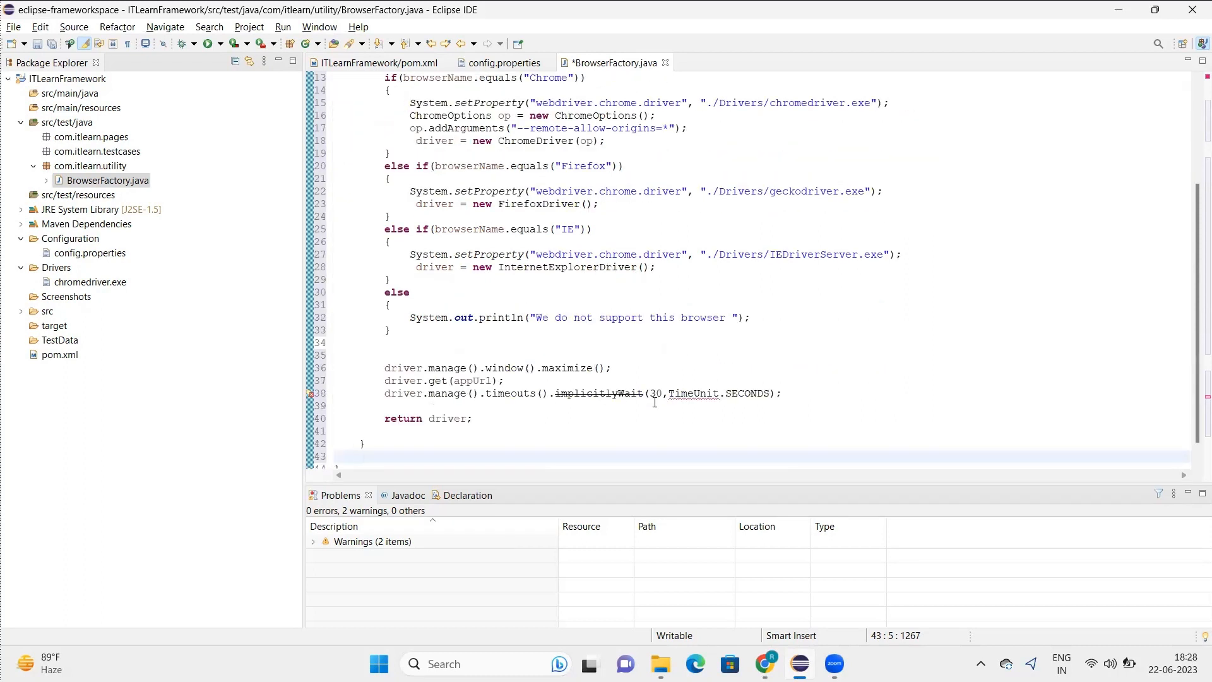
pyautogui.click(693, 392)
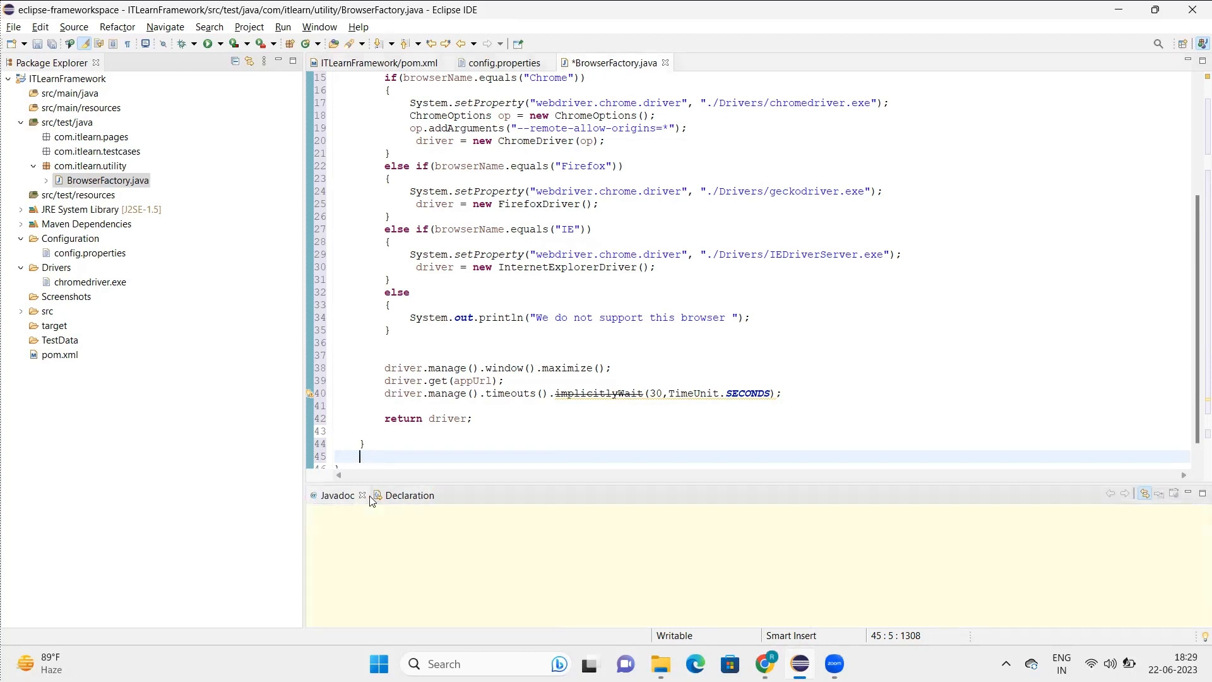
pyautogui.click(363, 495)
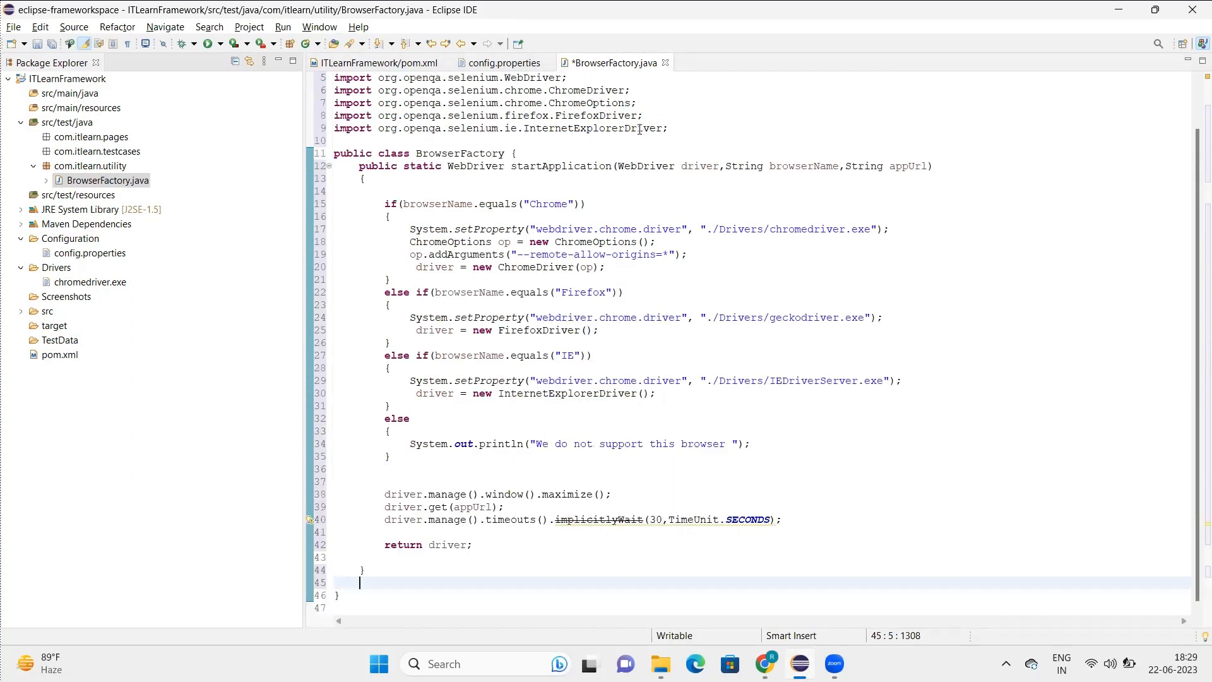
pyautogui.moveTo(561, 166)
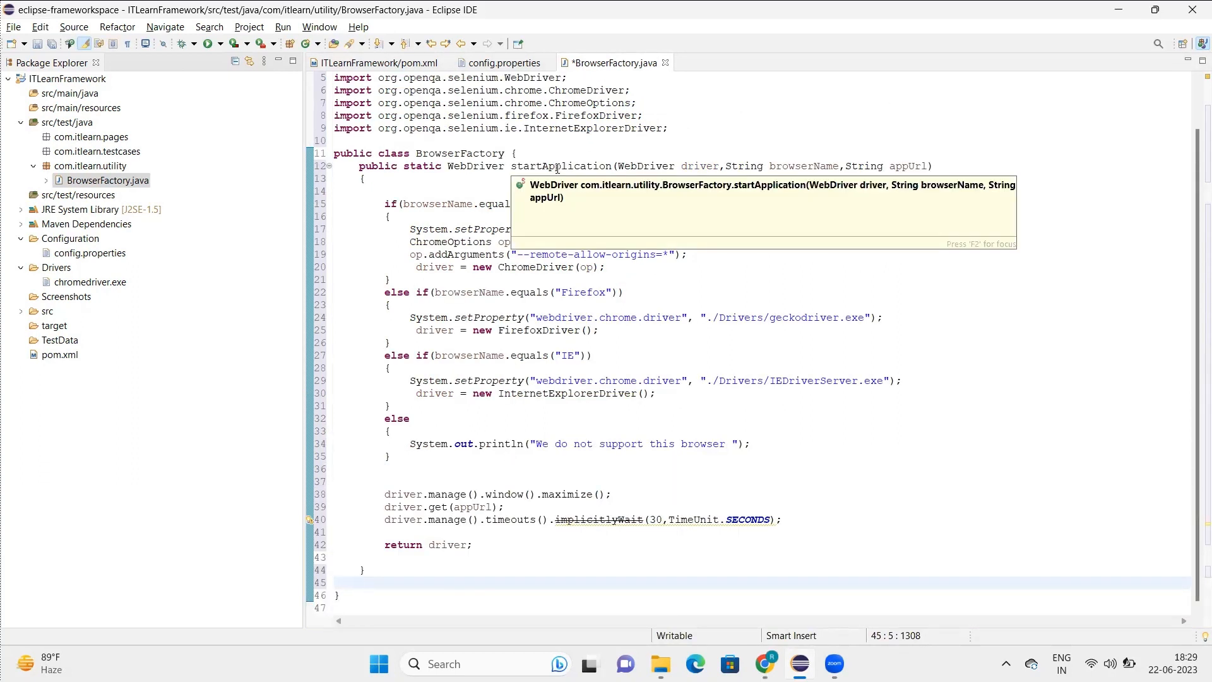
pyautogui.doubleClick(560, 166)
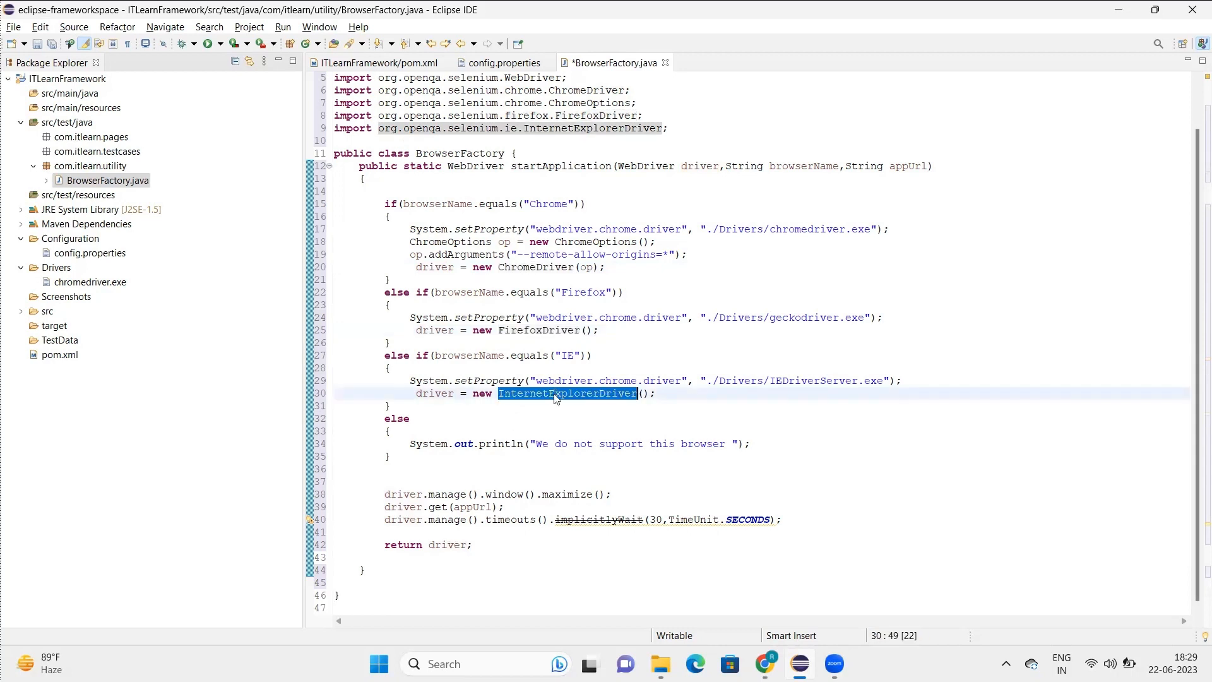
pyautogui.moveTo(554, 394)
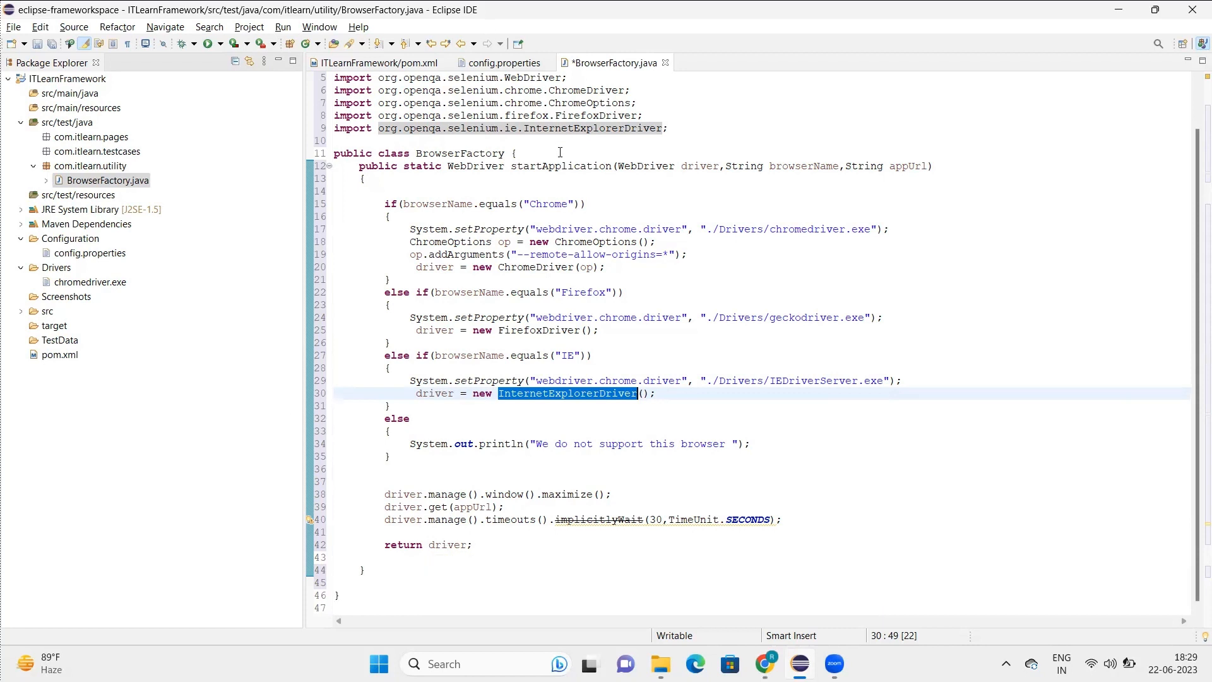
pyautogui.click(557, 166)
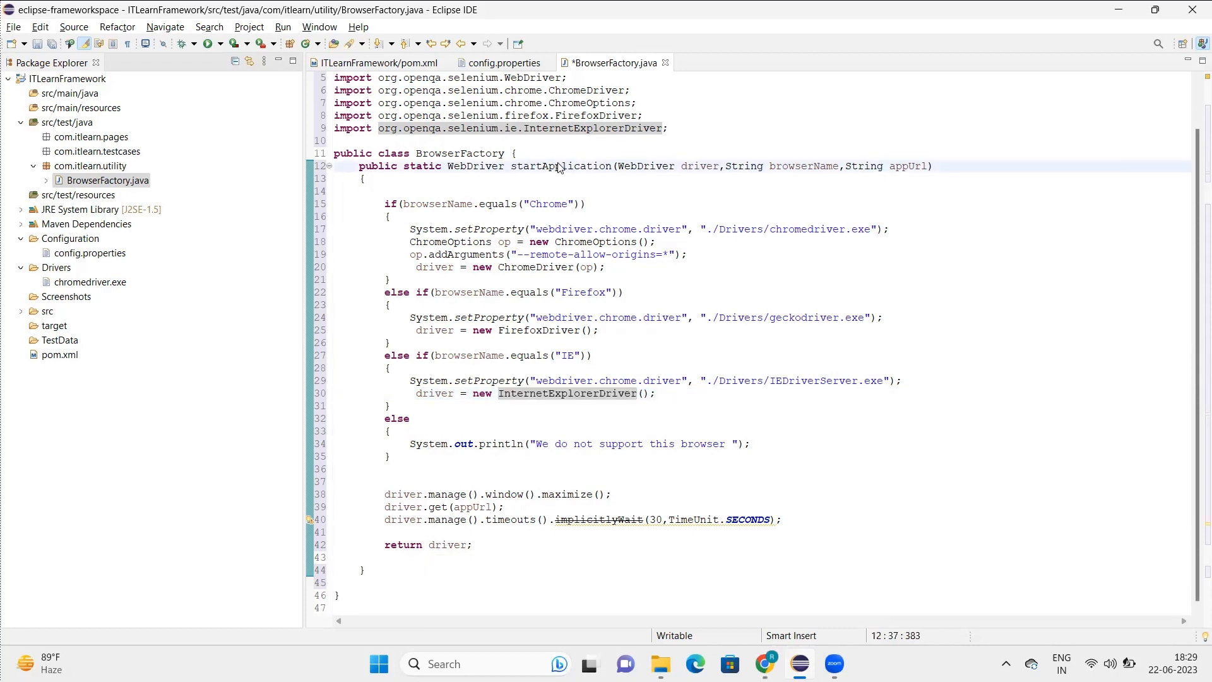
pyautogui.doubleClick(699, 165)
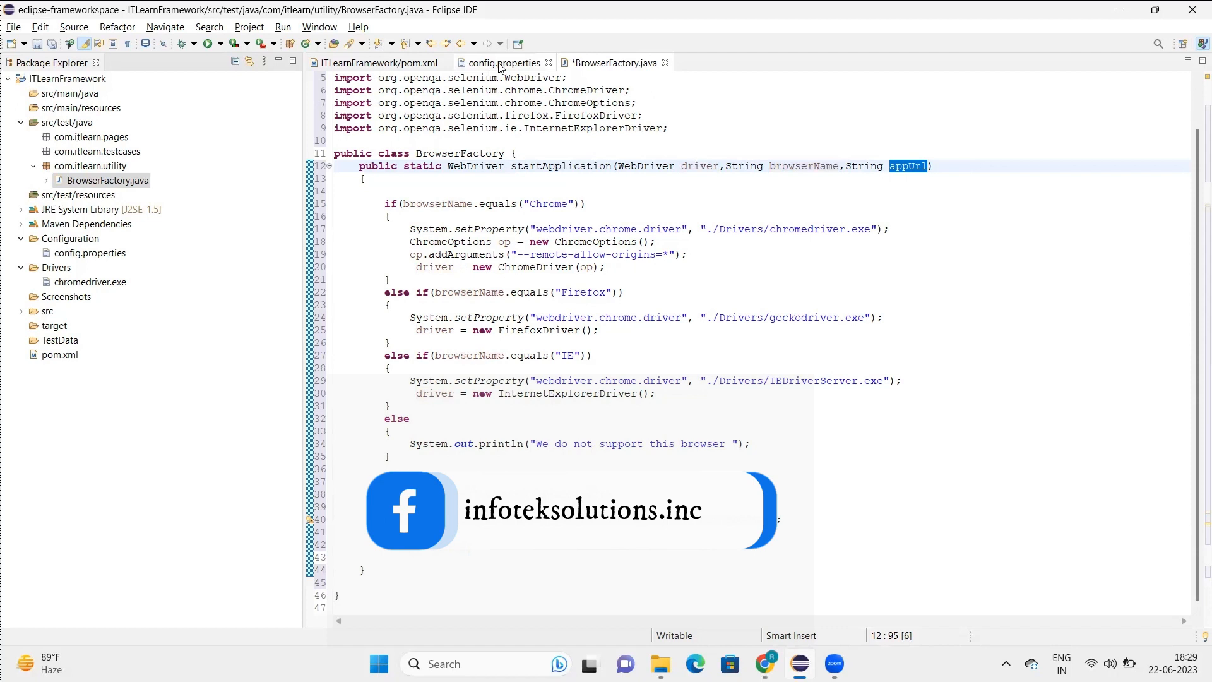
# Step: Check config.properties' browser and testurl values, then save BrowserFactory.java
pyautogui.click(502, 63)
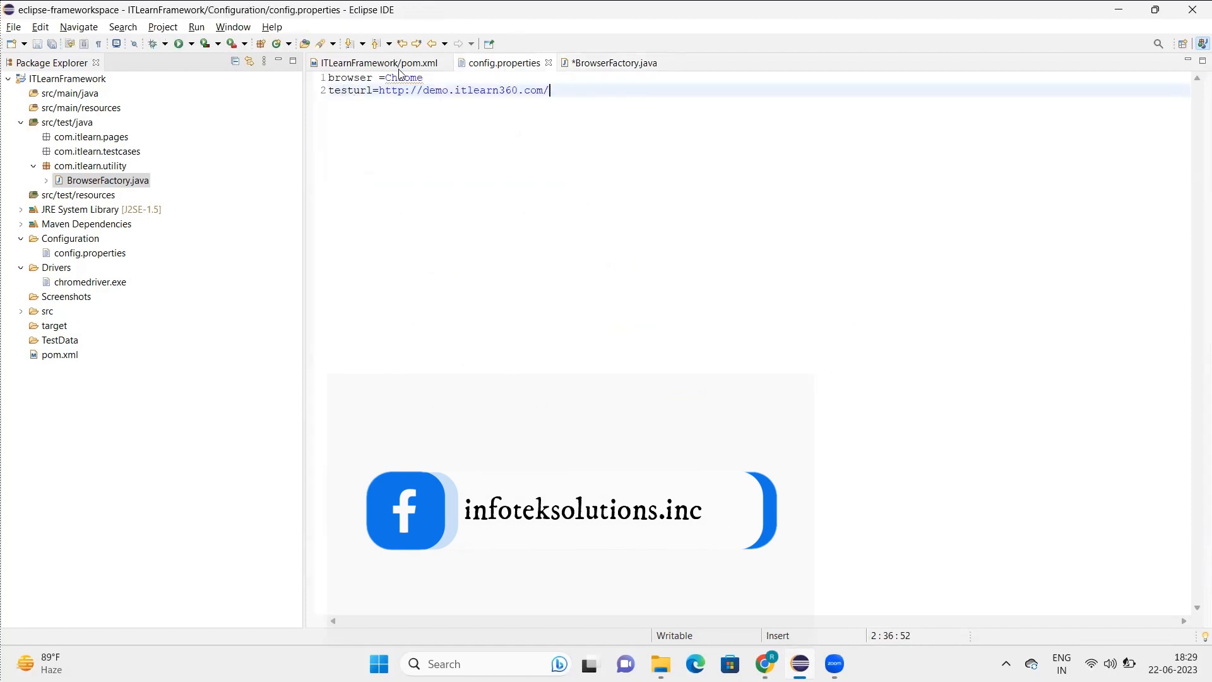
pyautogui.click(611, 63)
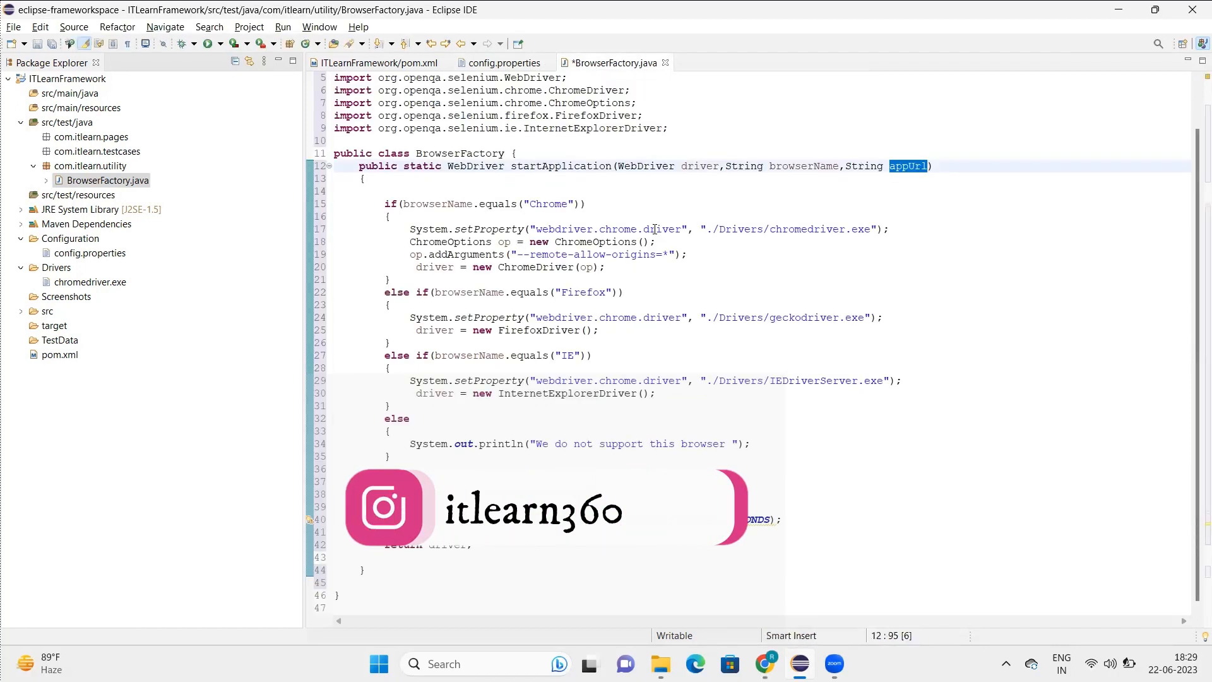
pyautogui.press('ctrl+s')
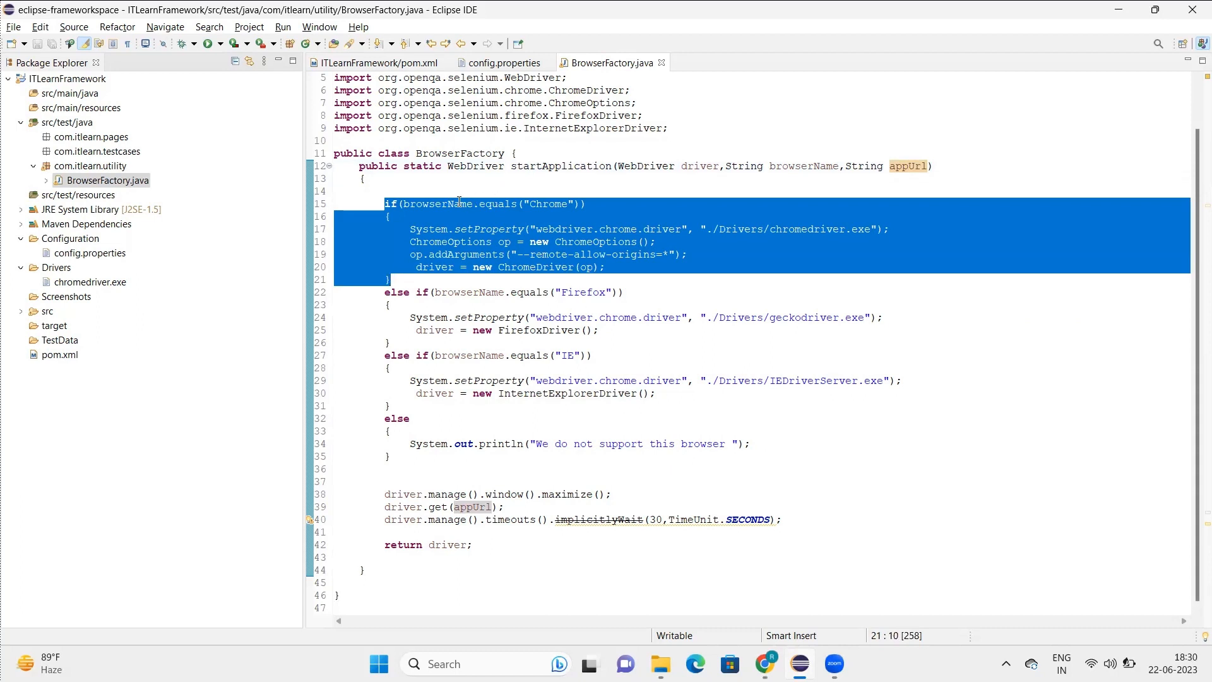
pyautogui.doubleClick(546, 203)
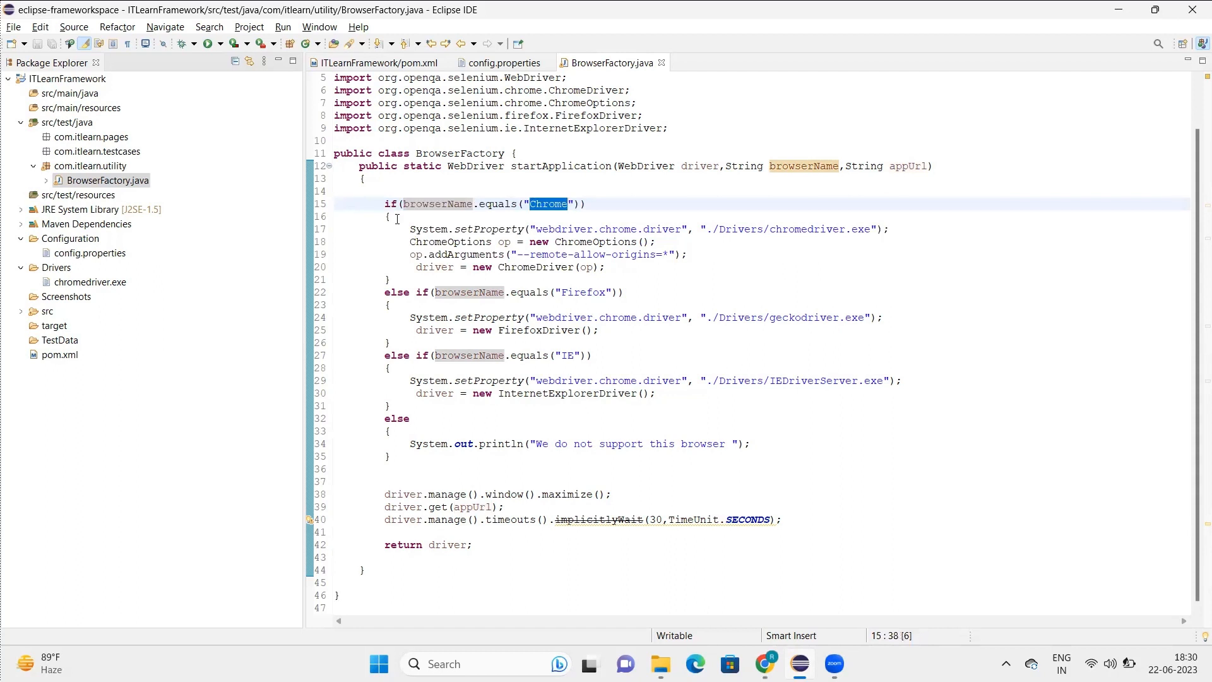
pyautogui.moveTo(410, 229); pyautogui.dragTo(607, 267)
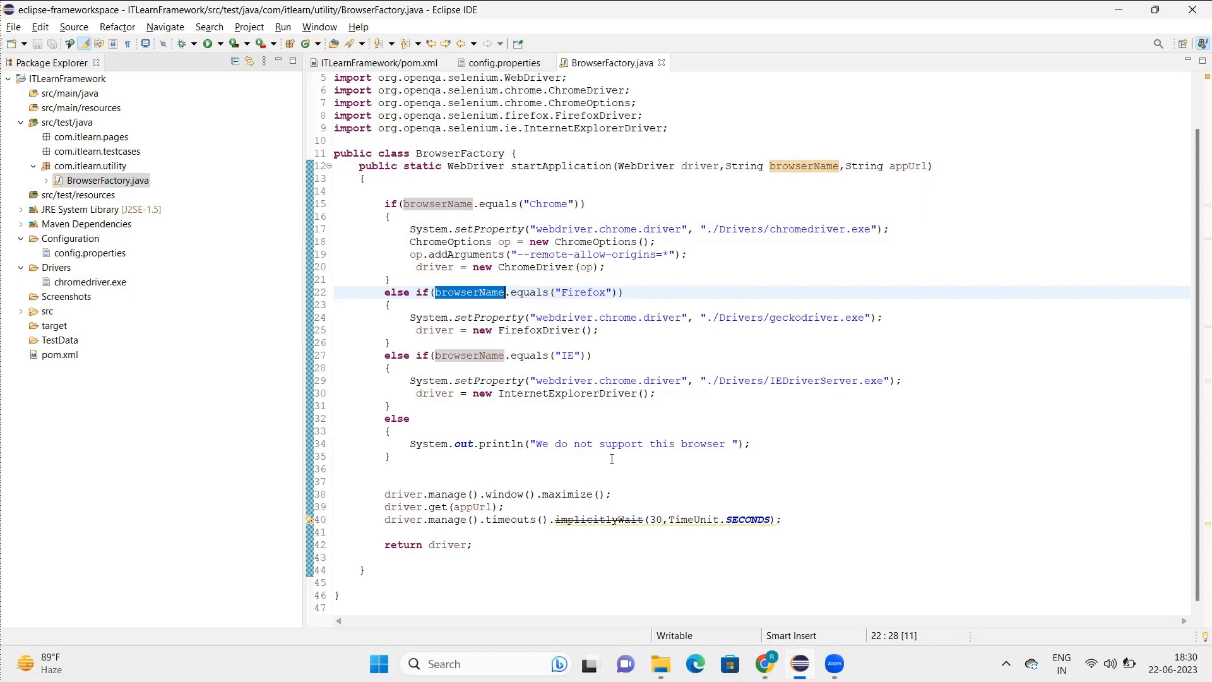
pyautogui.moveTo(343, 396)
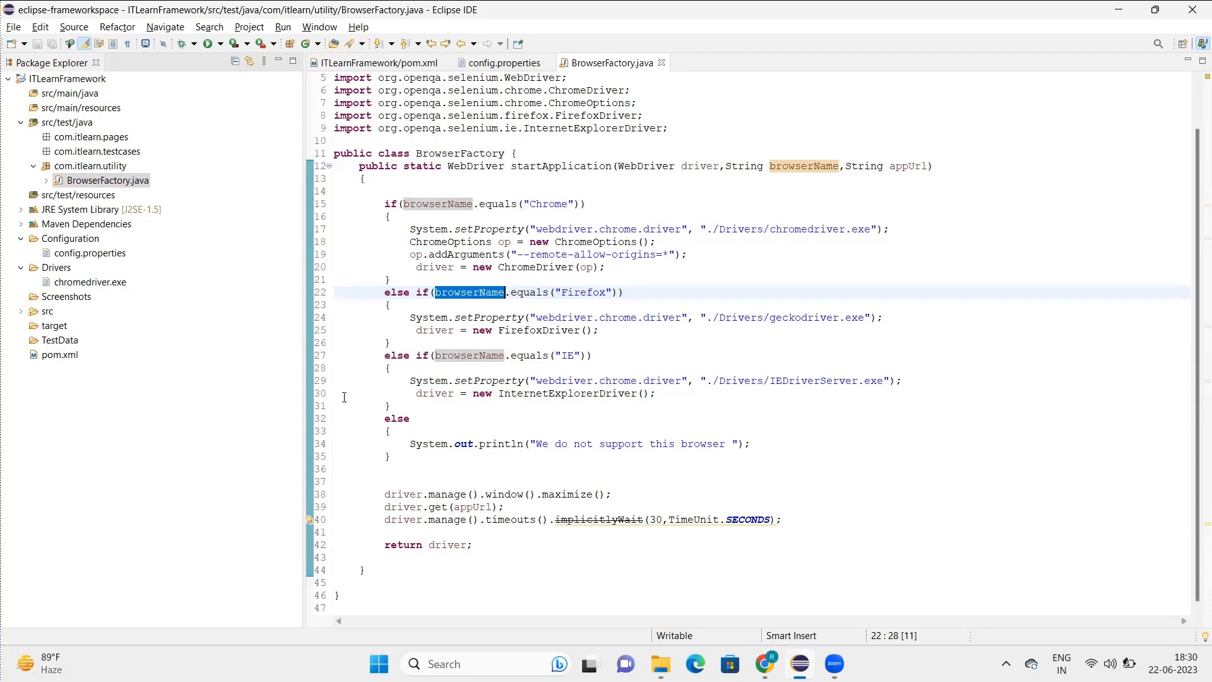
pyautogui.moveTo(389, 256)
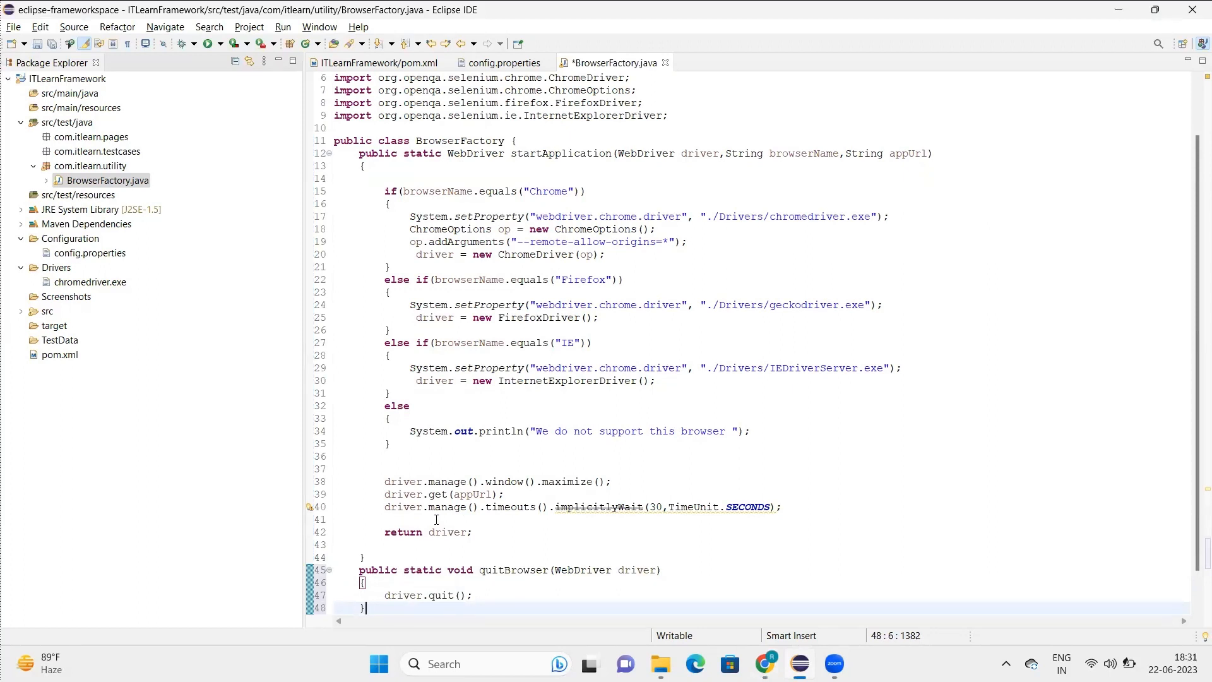
# Step: Save BrowserFactory with the new quitBrowser(WebDriver driver) method calling driver.quit()
pyautogui.press('ctrl+s')
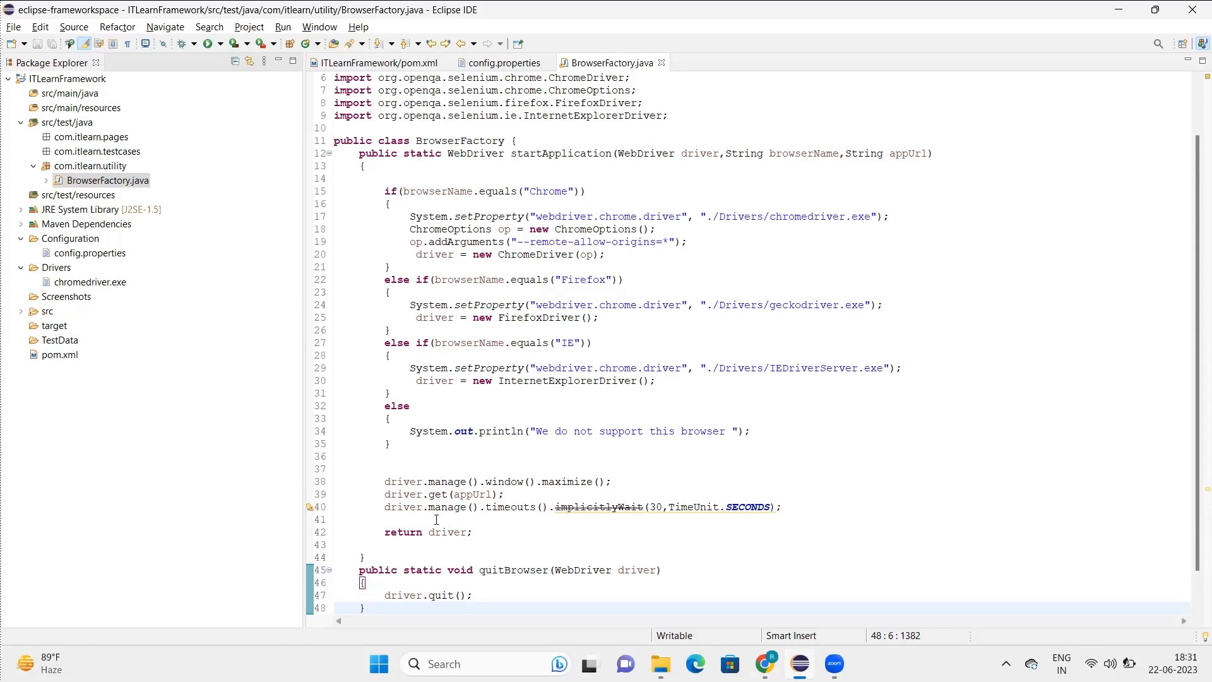